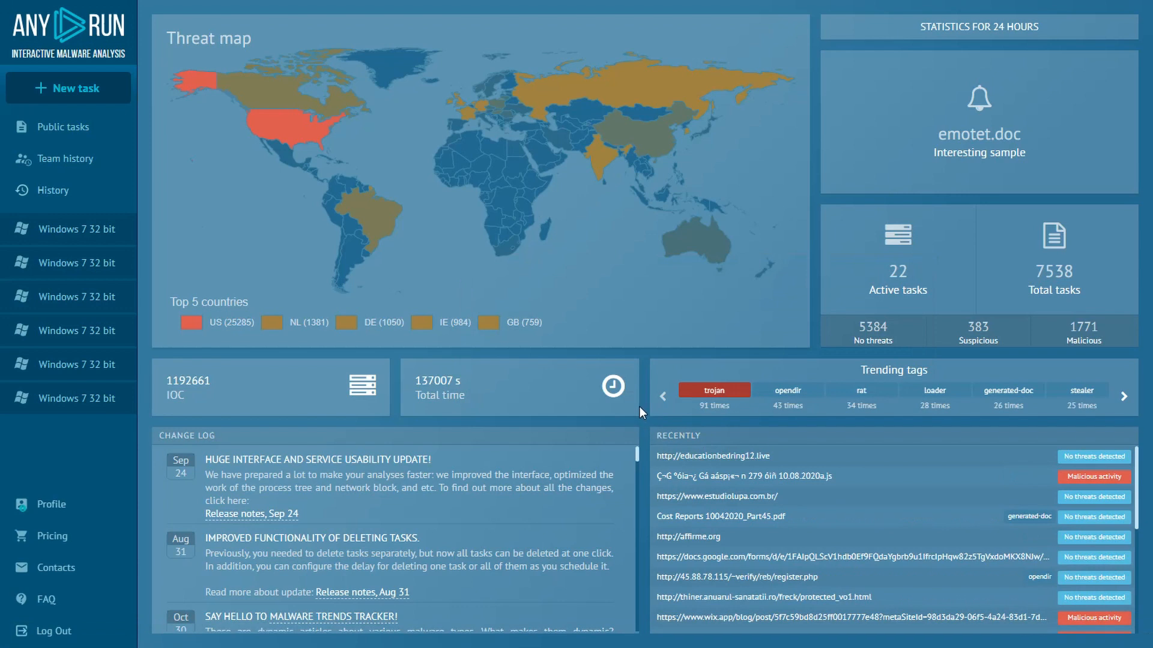
mouse_move(646, 366)
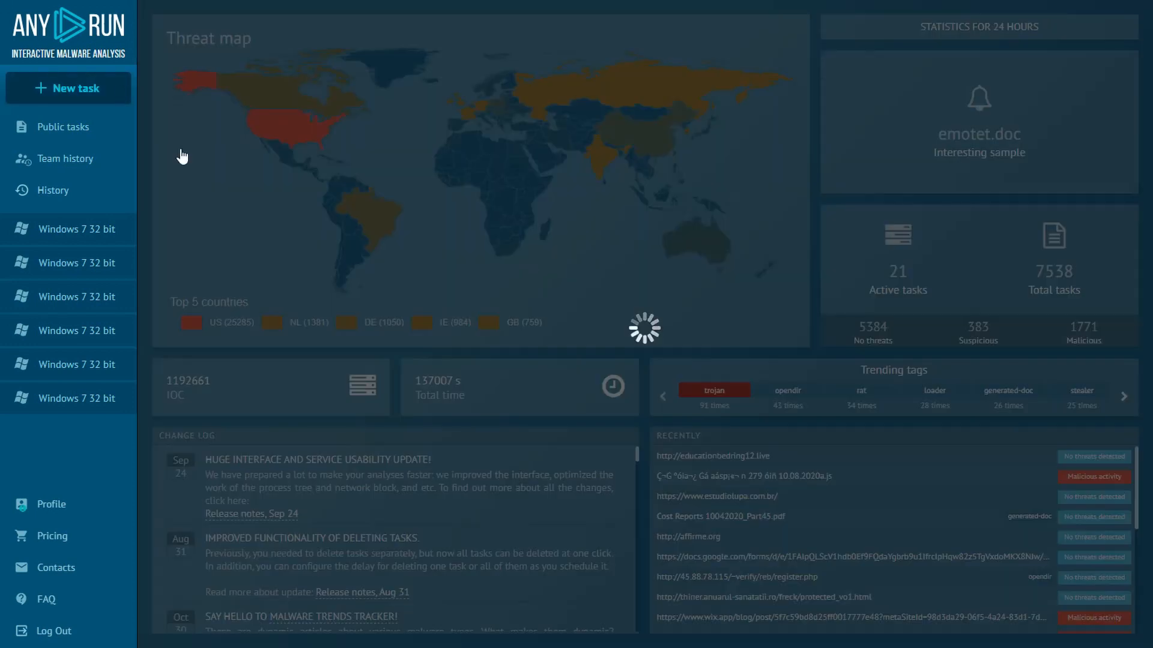
left_click(67, 88)
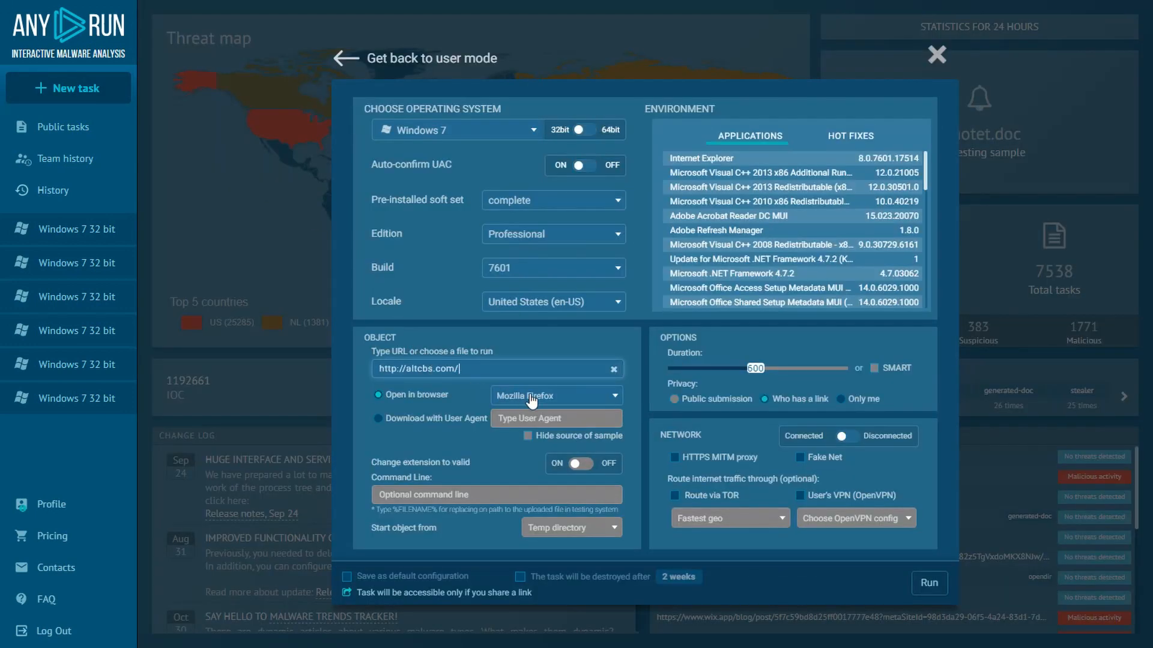
left_click(554, 395)
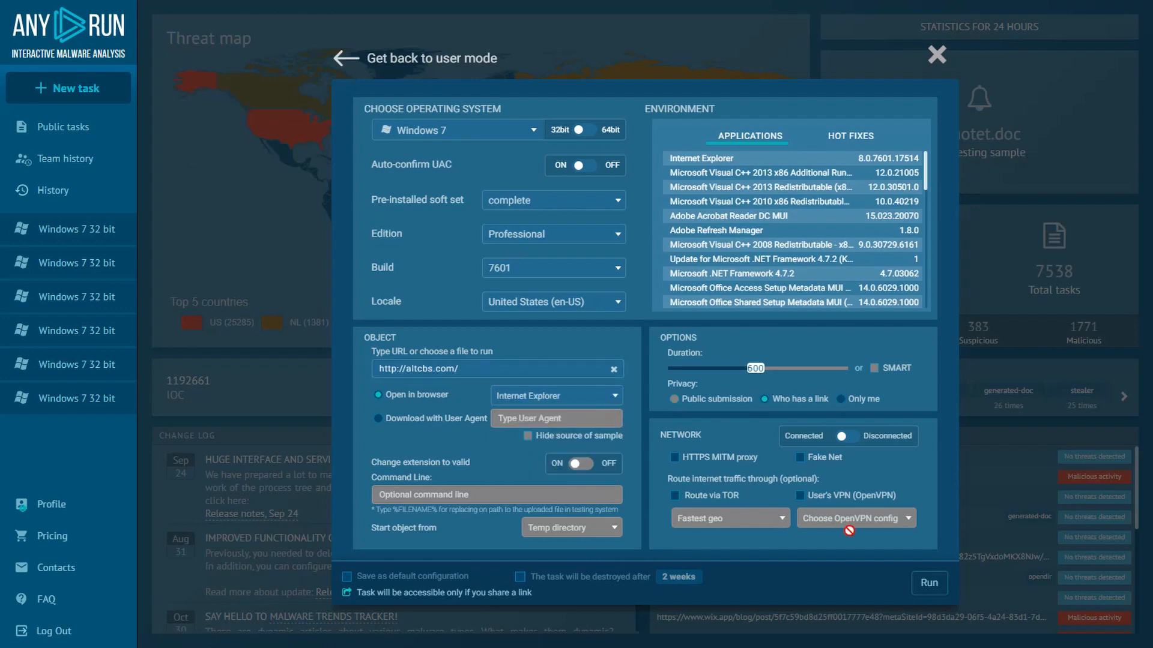
left_click(928, 583)
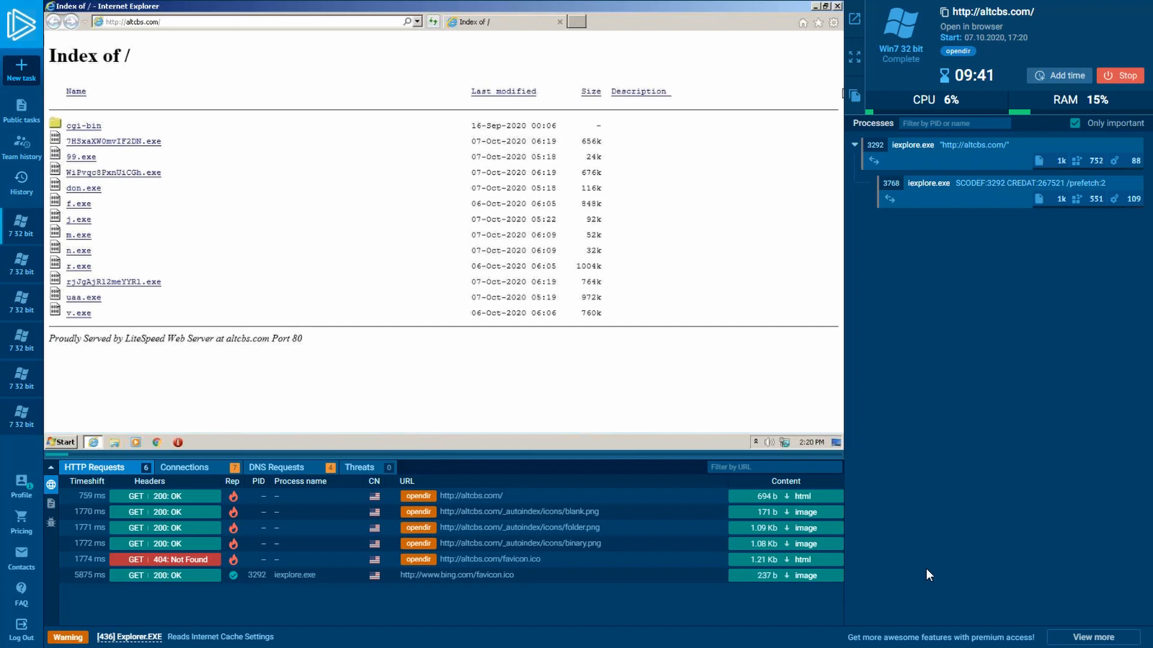
mouse_move(843, 536)
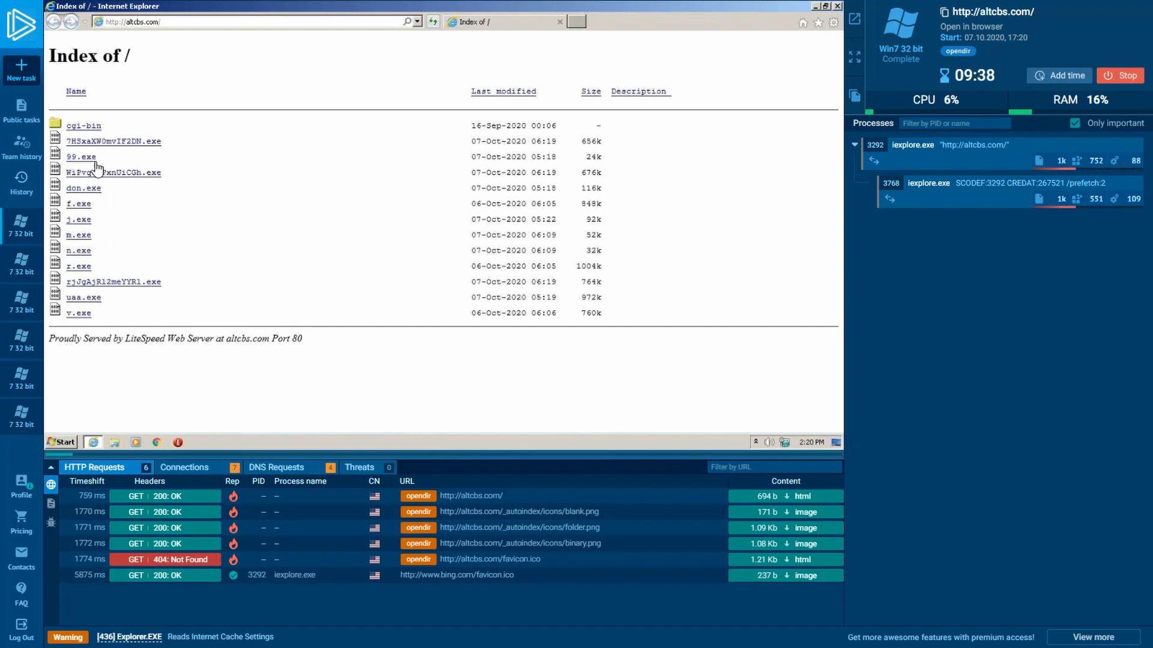
mouse_move(84, 277)
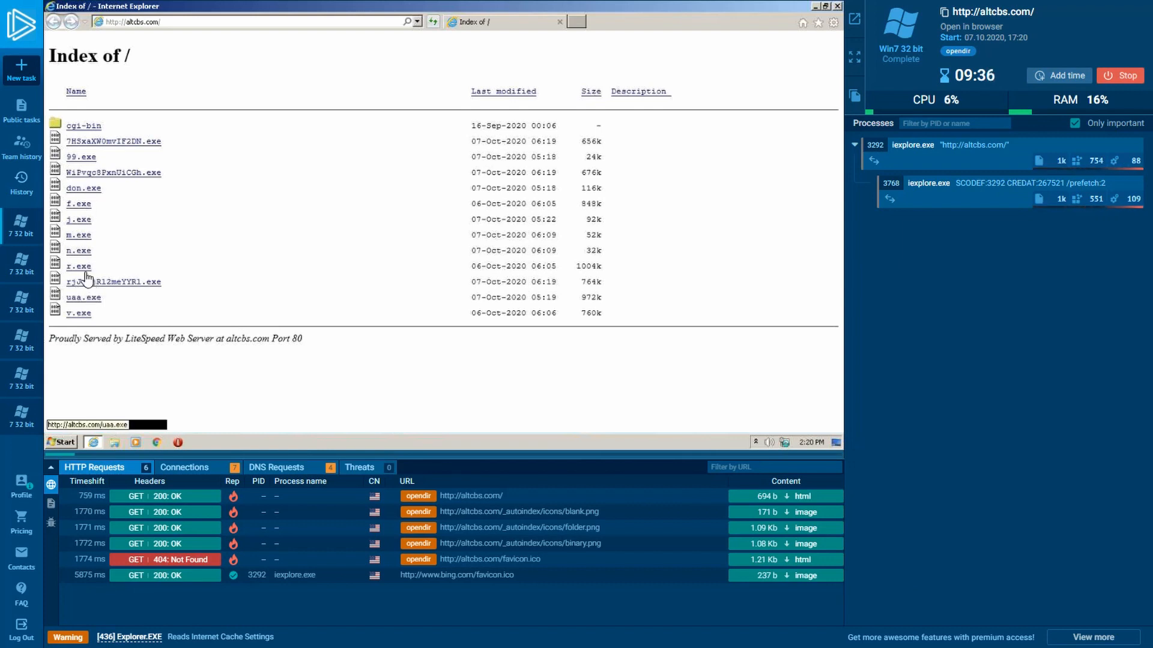
Step: Download r.exe from the listing and run it past the unverified publisher warning
left_click(78, 266)
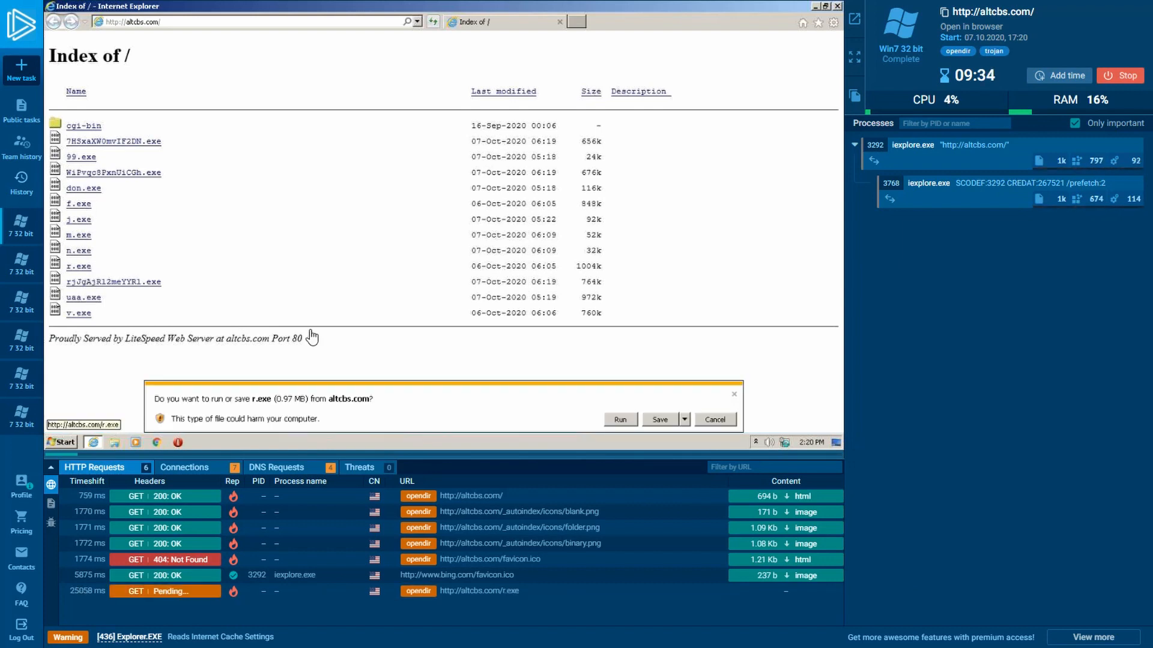
left_click(618, 419)
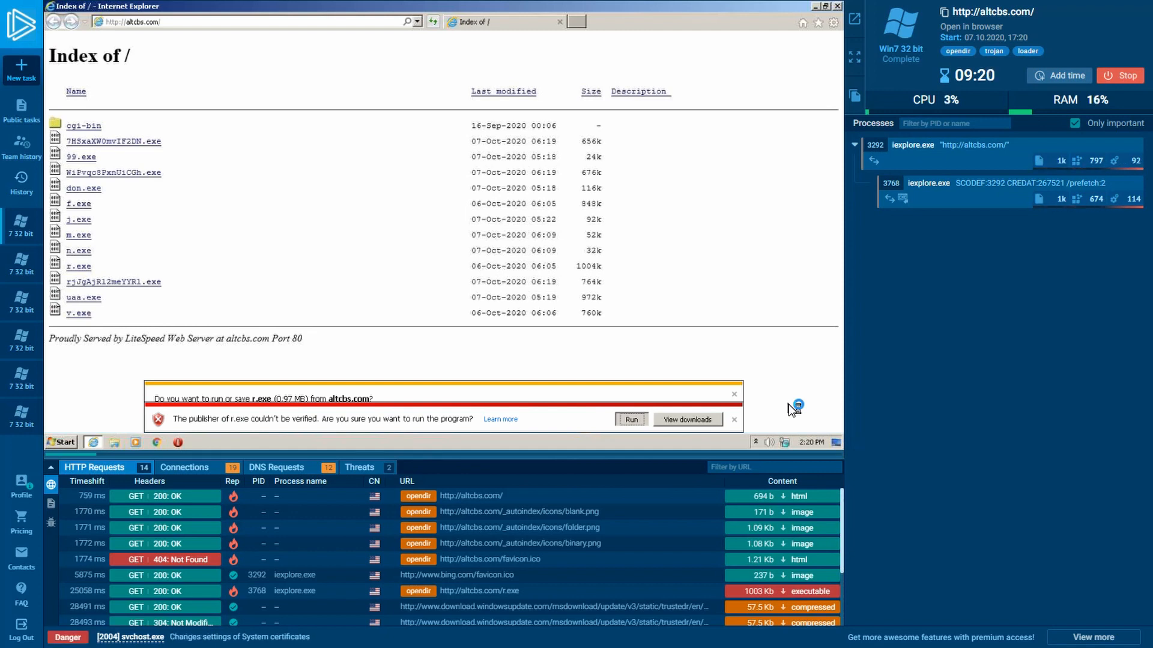
left_click(630, 419)
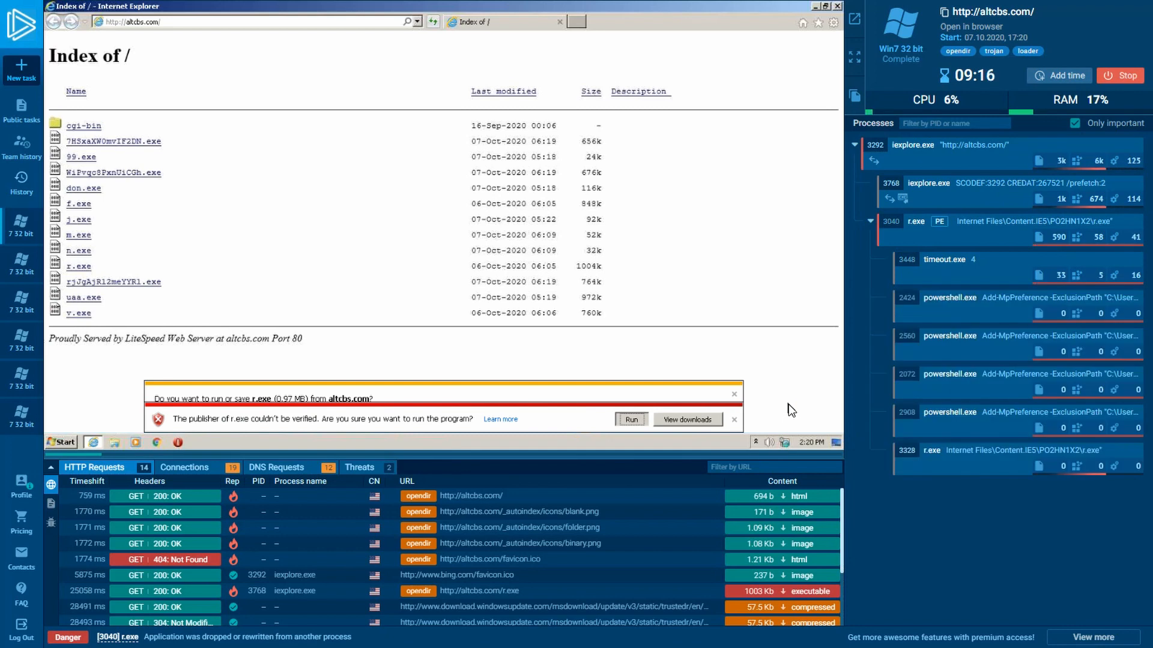
mouse_move(799, 419)
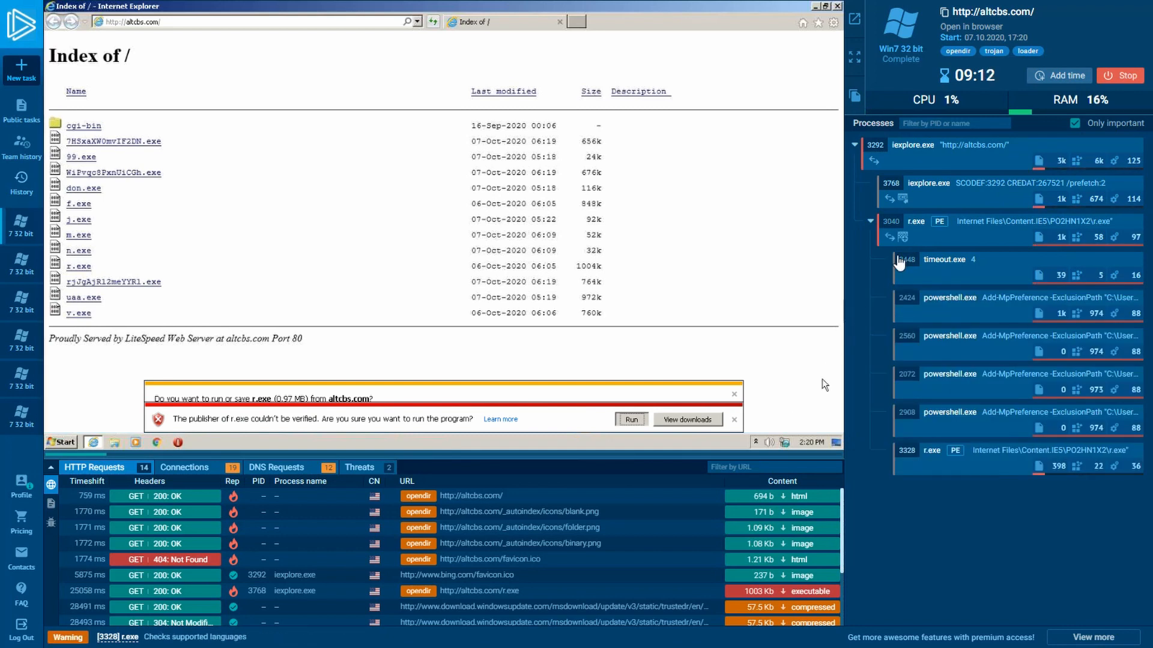
Step: Select r.exe and review its Startup-folder file write and Run registry autorun behaviours
left_click(916, 221)
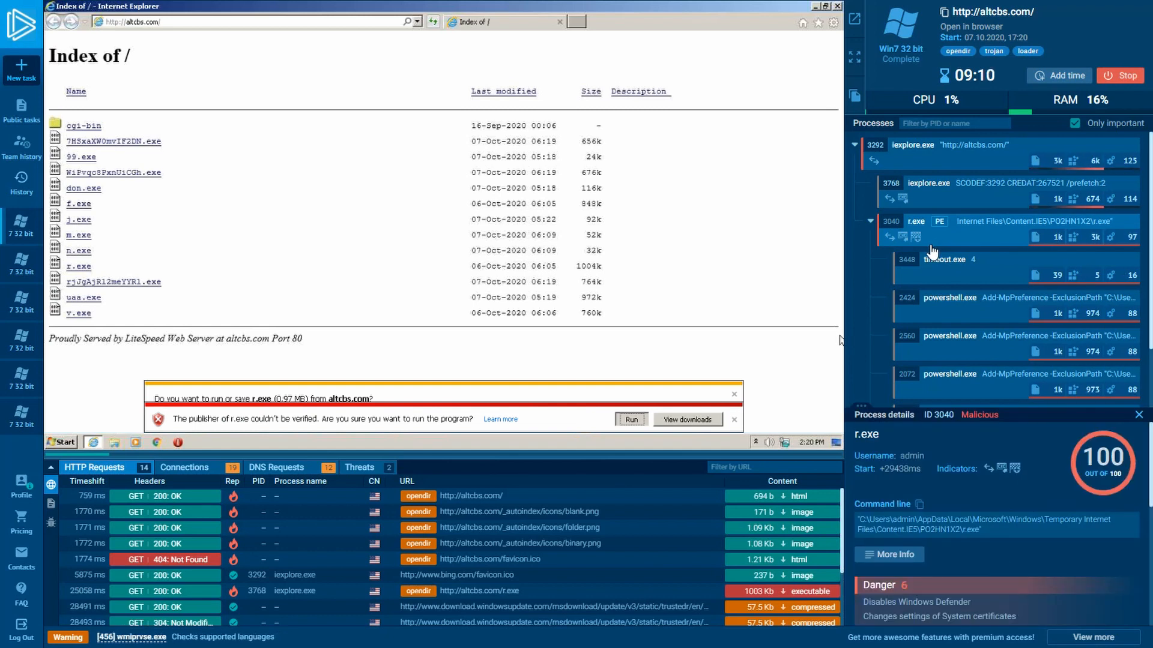
mouse_move(889, 237)
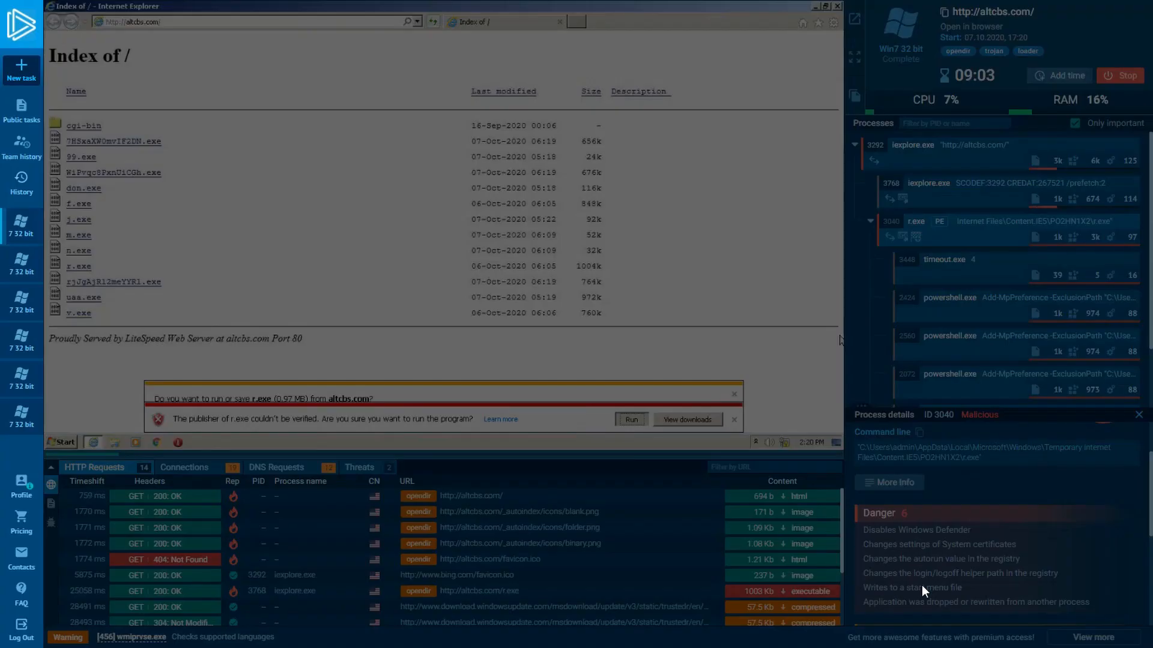
left_click(911, 587)
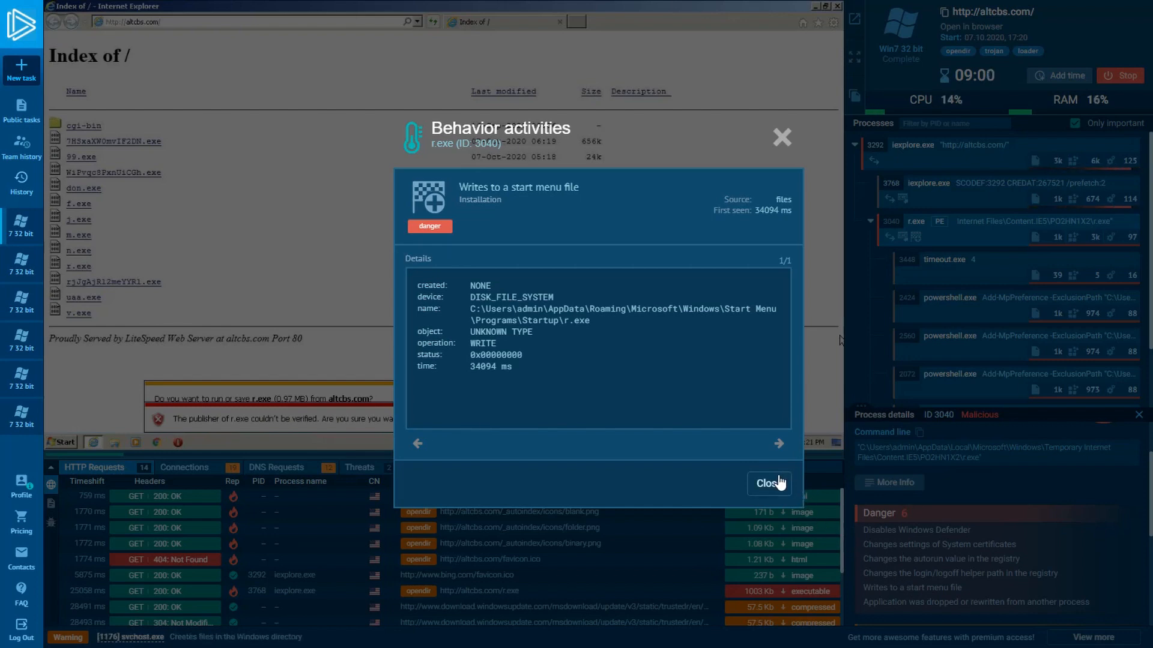
left_click(769, 482)
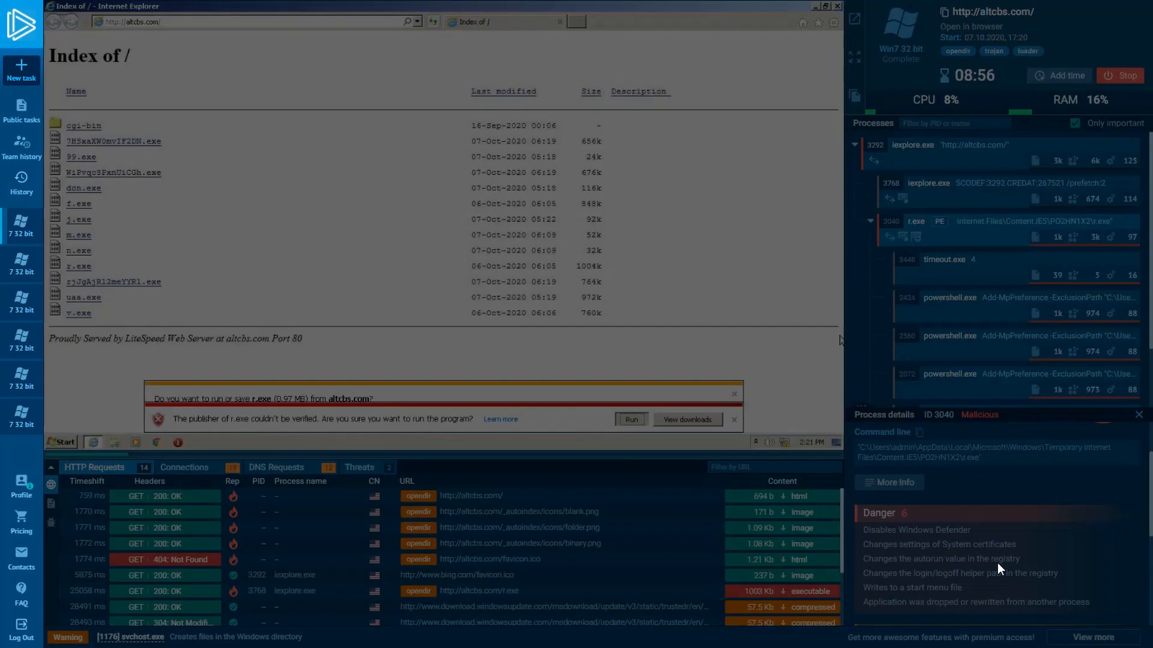
left_click(941, 558)
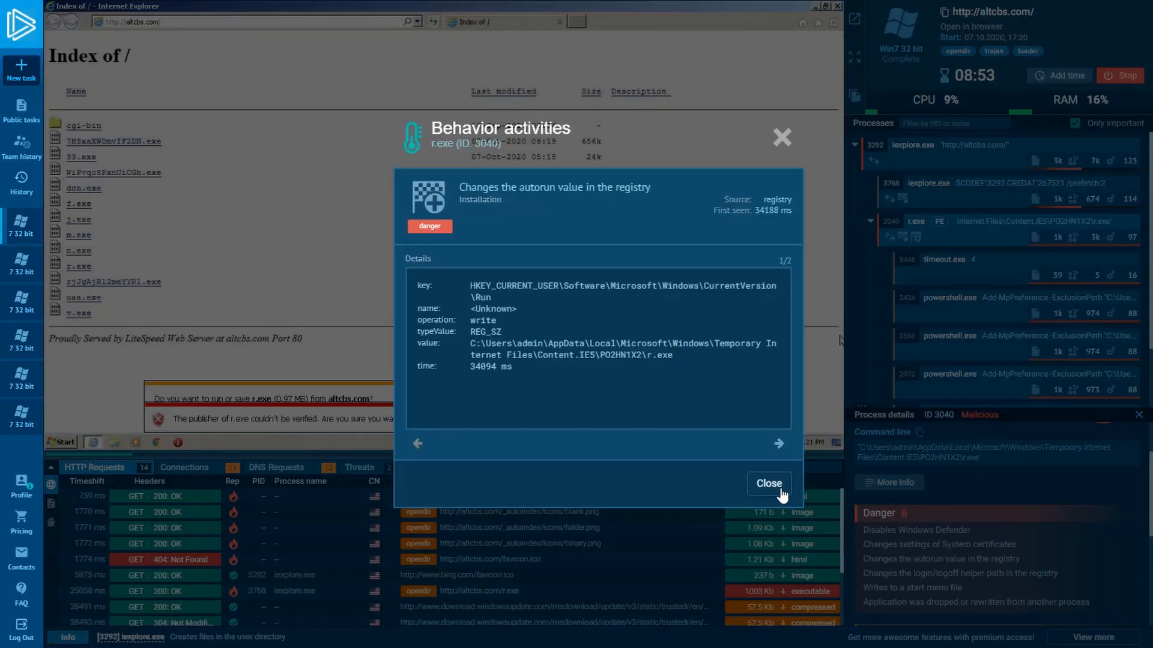
left_click(769, 482)
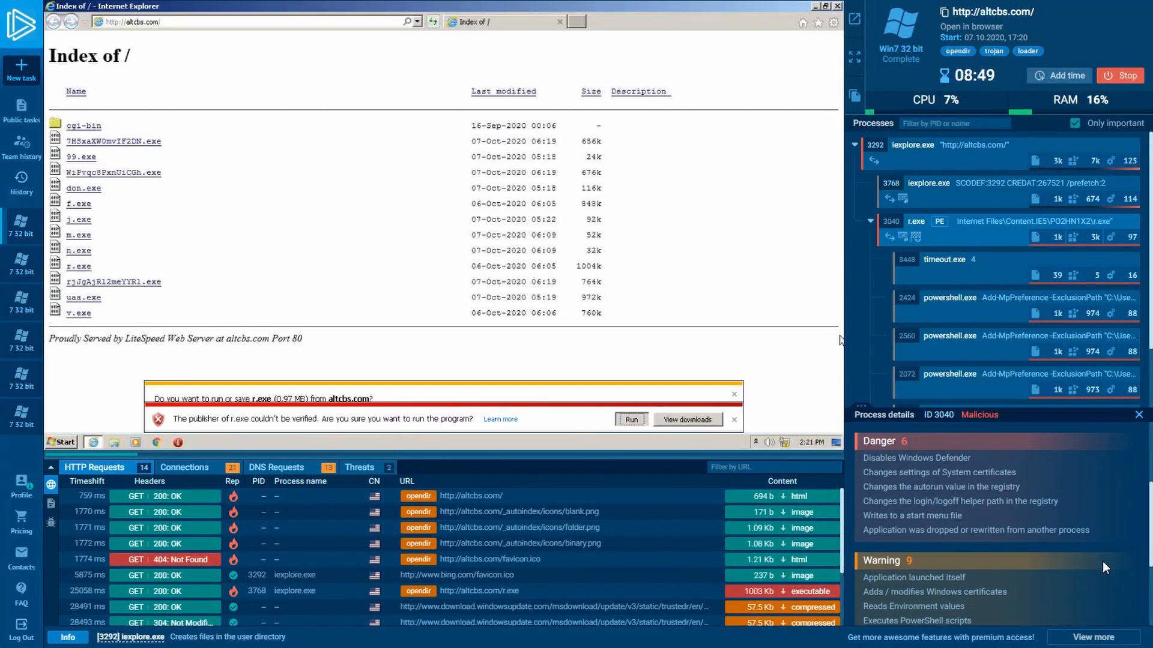
Step: Scroll through r.exe's warning behaviours in the Process details panel
scroll("down", 3)
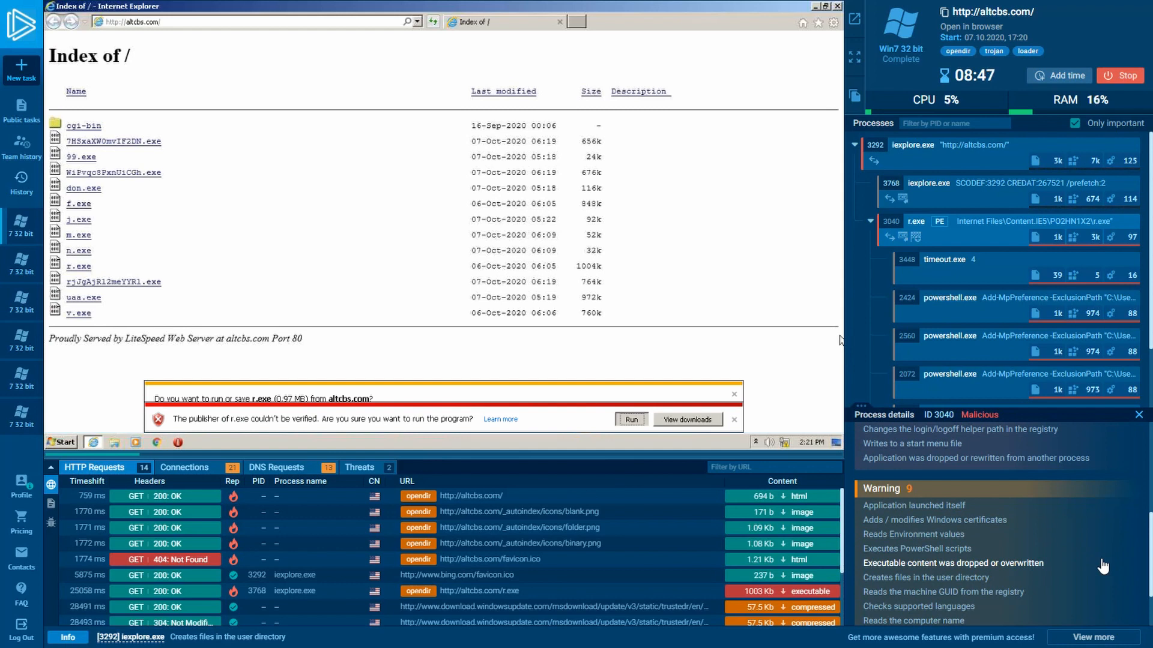
scroll("down", 3)
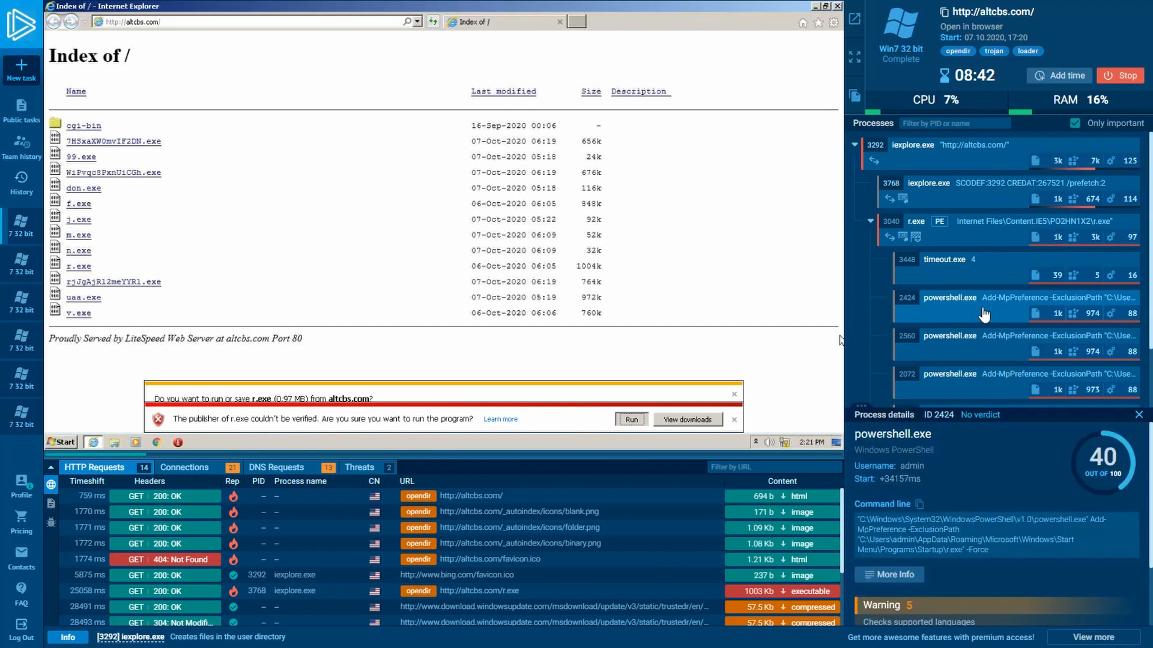
mouse_move(997, 556)
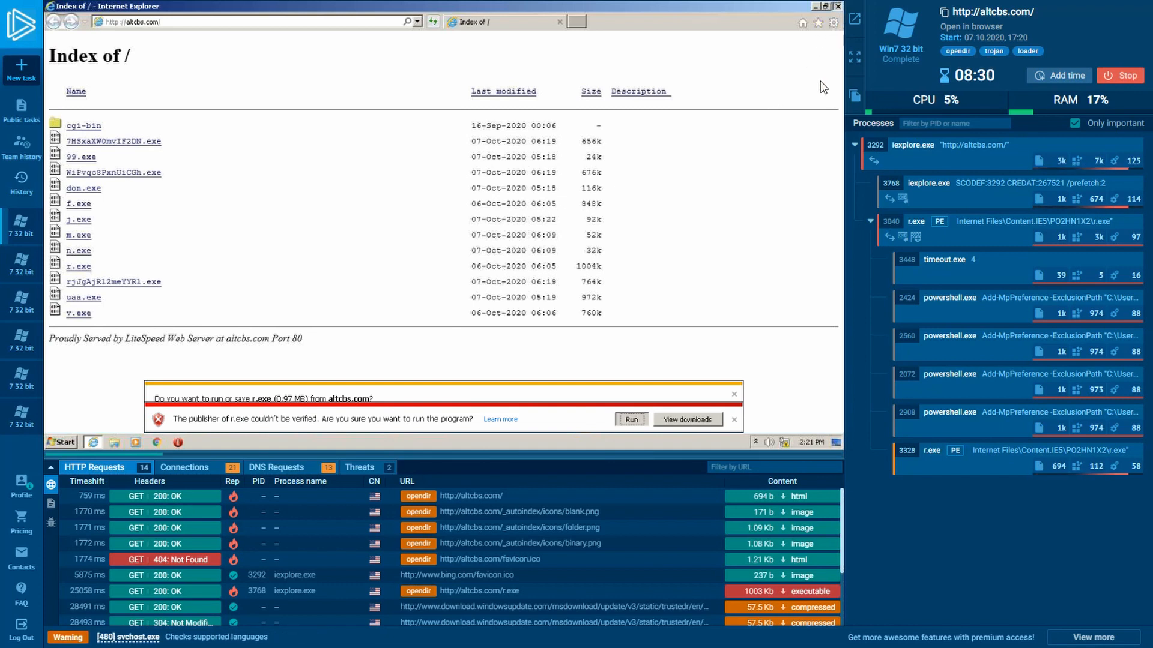
Step: Select the second r.exe process (PID 3328) flagged 100/100 with AGENTTESLA detected
left_click(836, 6)
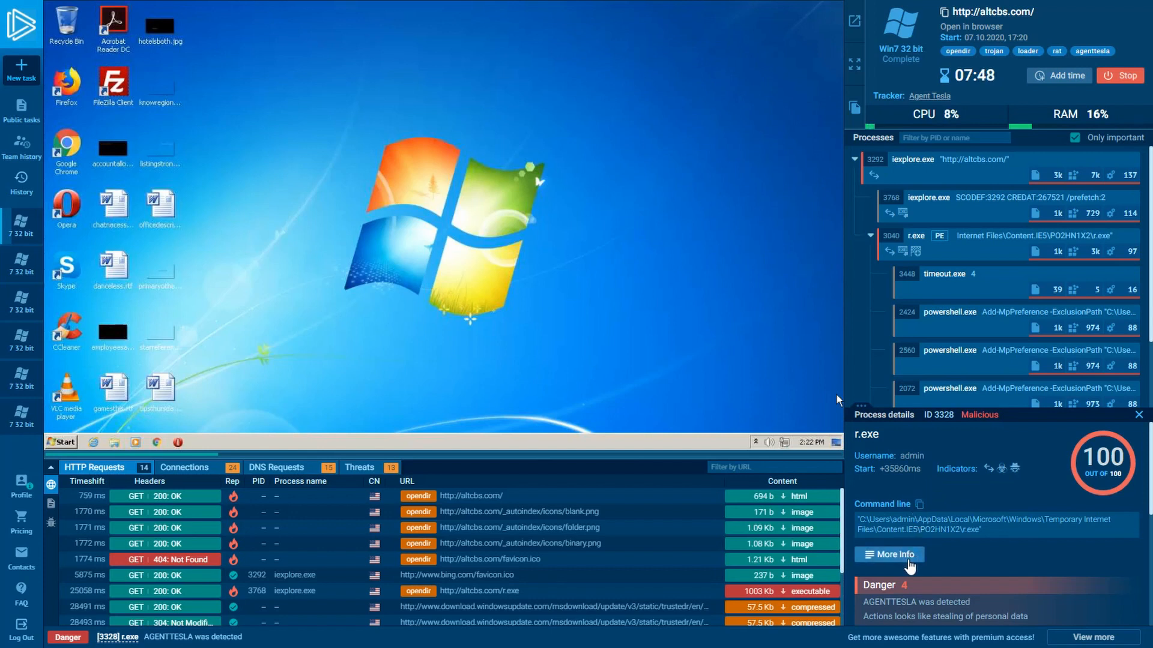
Step: View r.exe's advanced details, step to the next Agent Tesla detection record, then dismiss it
left_click(888, 553)
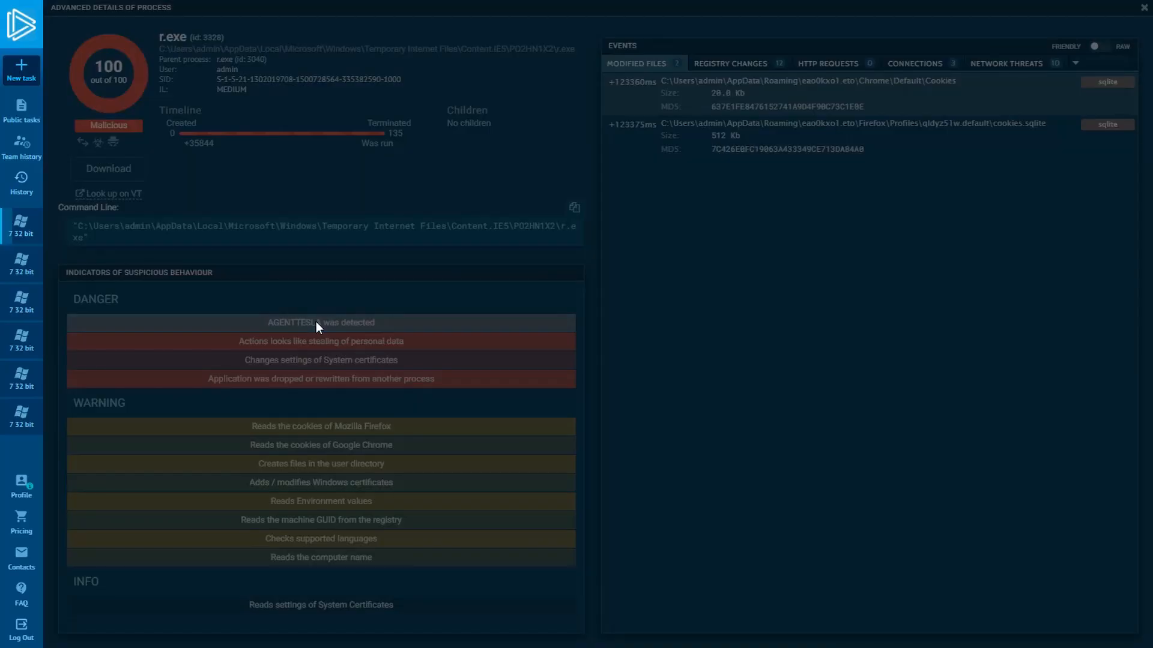
left_click(320, 322)
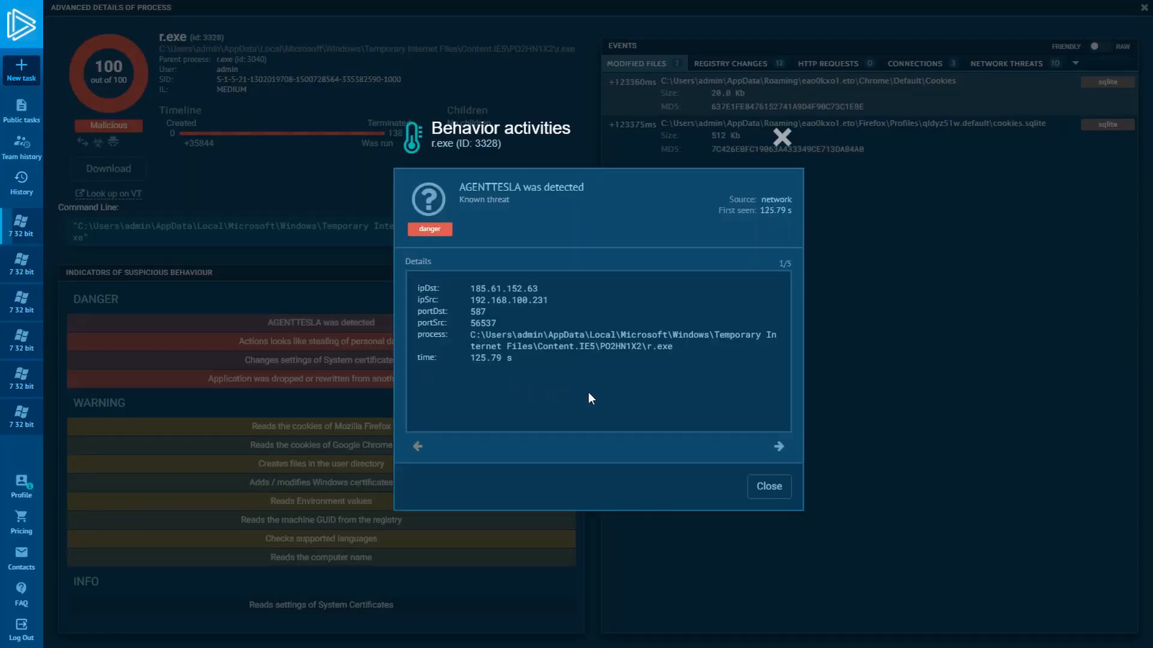
left_click(778, 447)
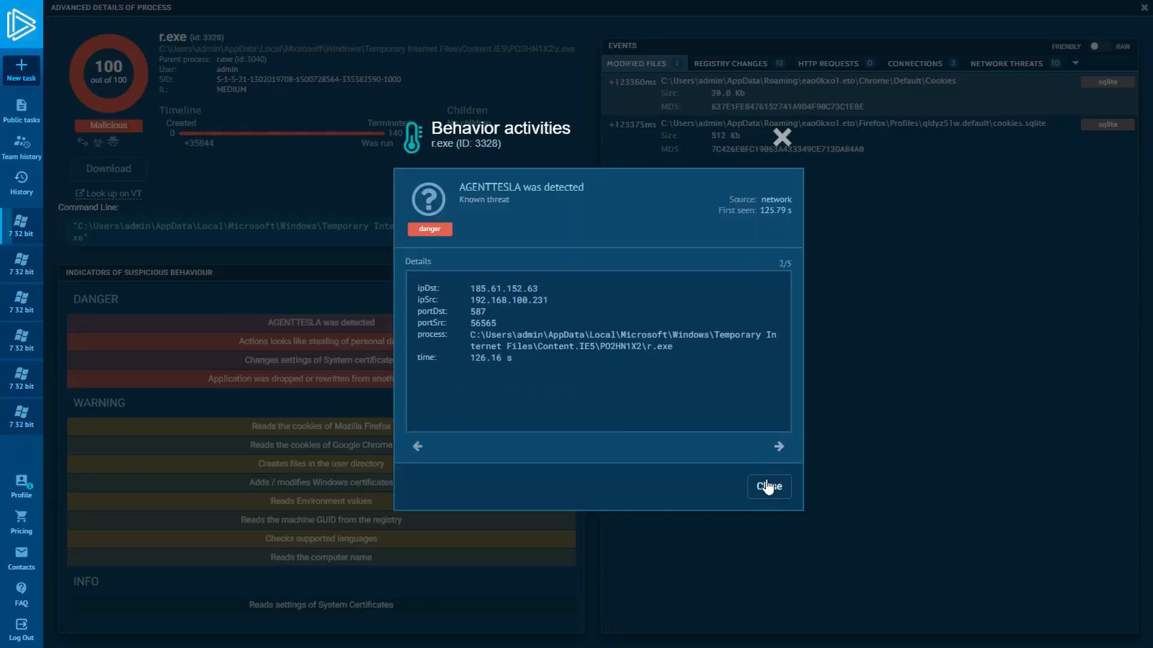
left_click(767, 486)
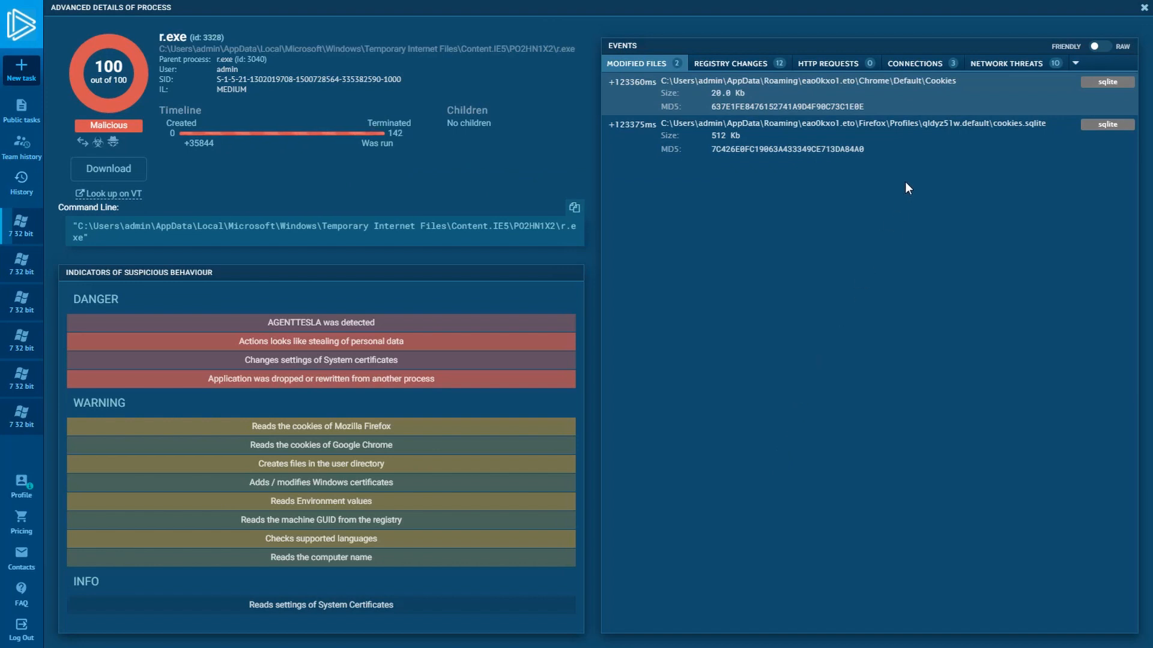
mouse_move(891, 185)
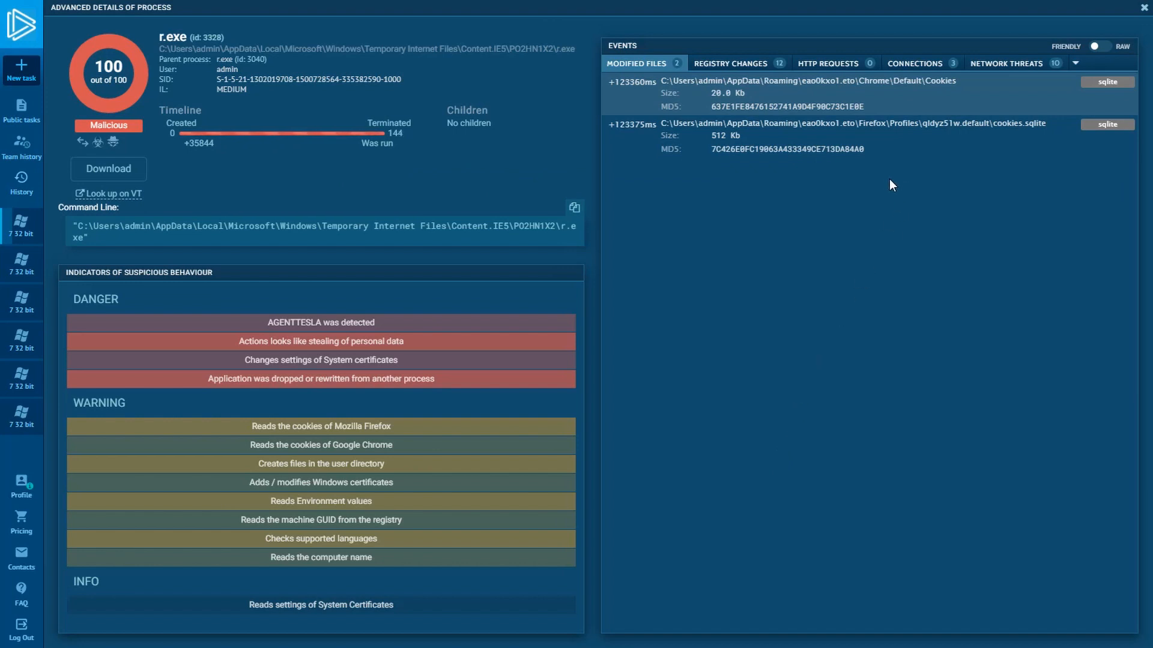
mouse_move(944, 172)
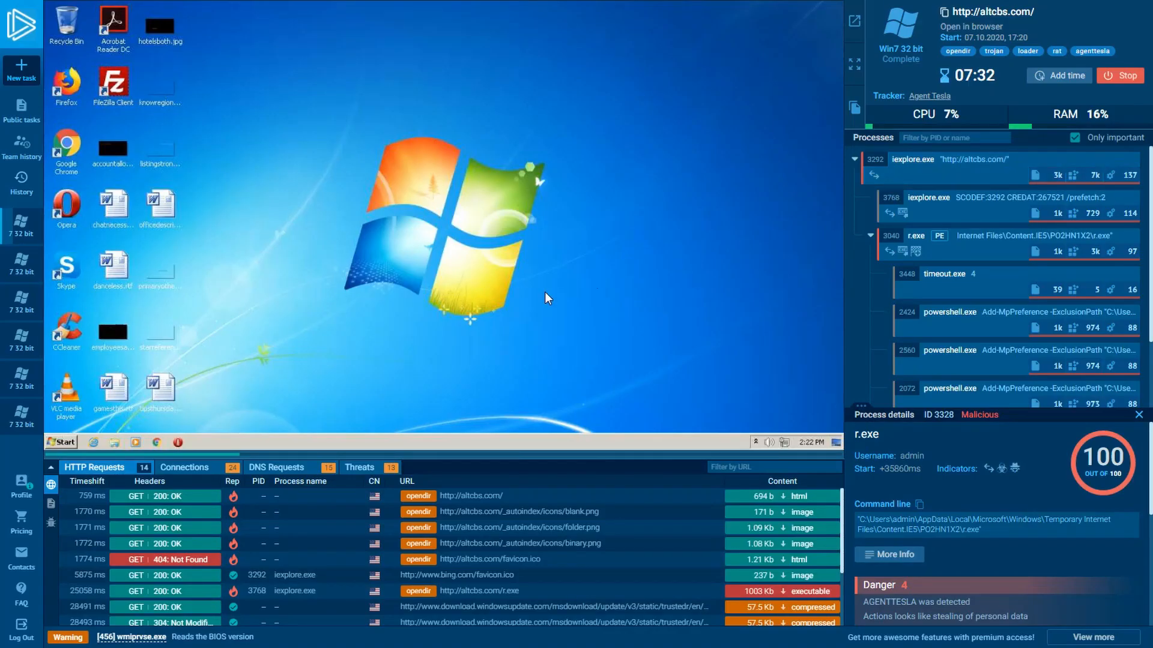
Step: Show the Connections list where r.exe contacts api.ipify.org and mail.big3.icu on port 587
left_click(185, 467)
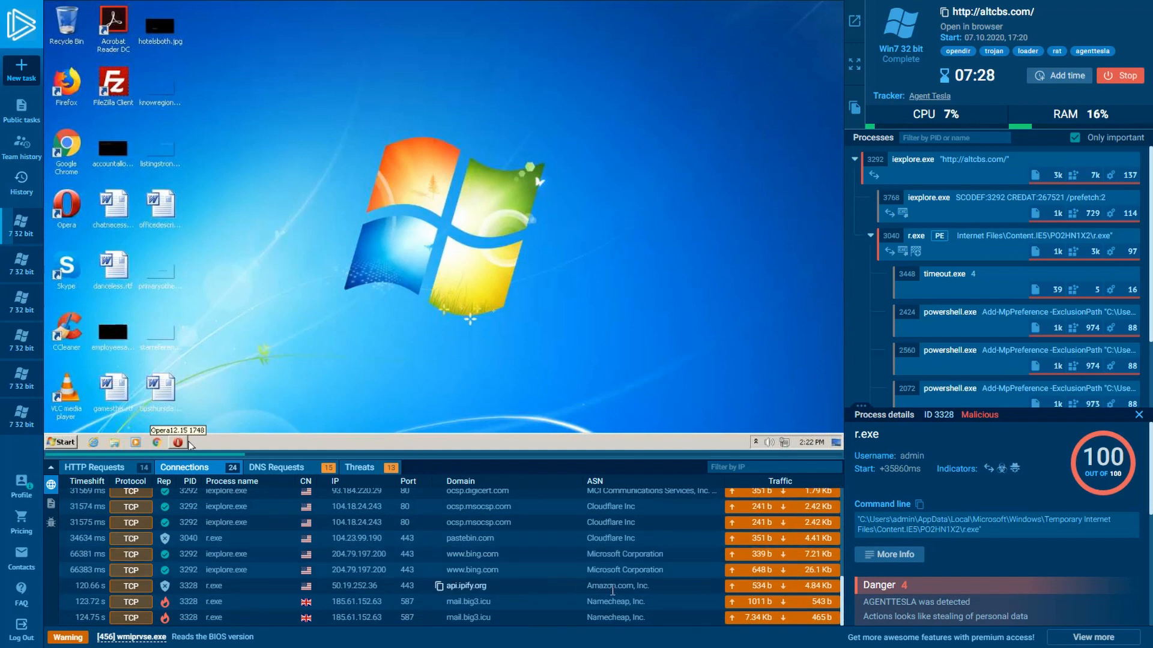
mouse_move(646, 602)
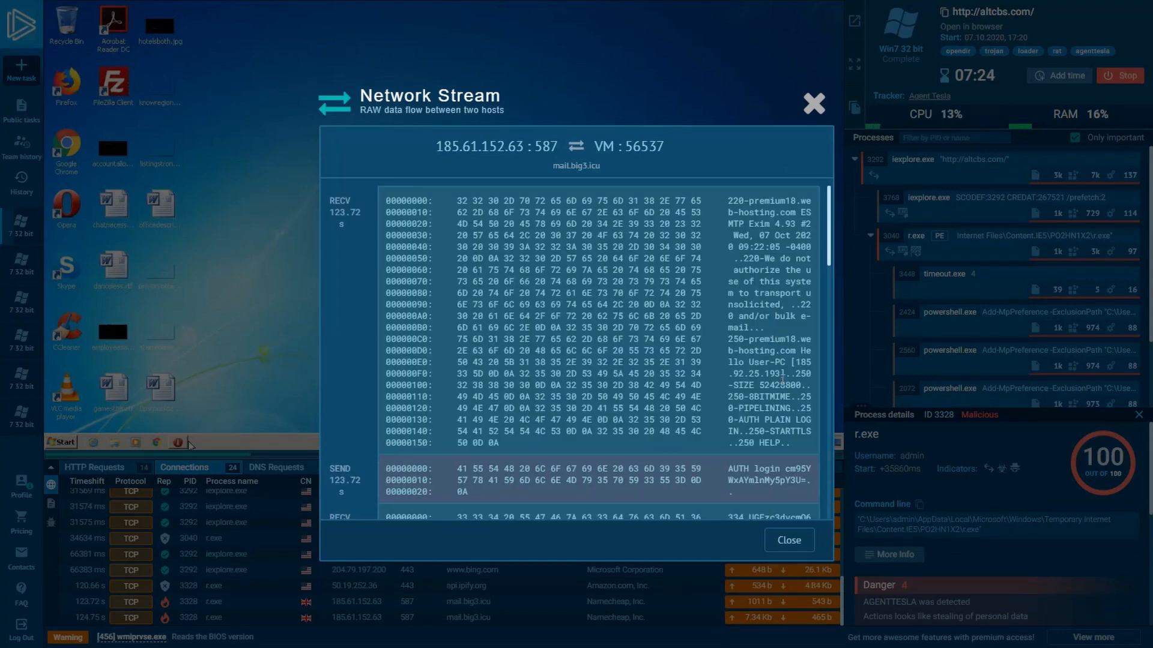
scroll("down", 3)
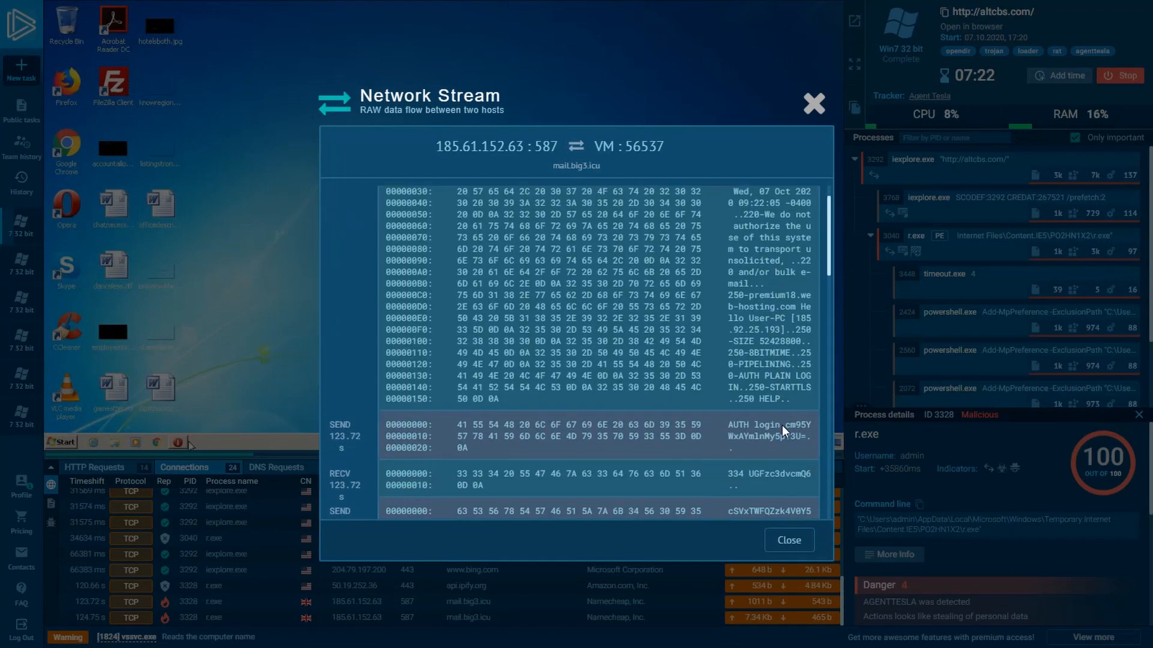
scroll("down", 3)
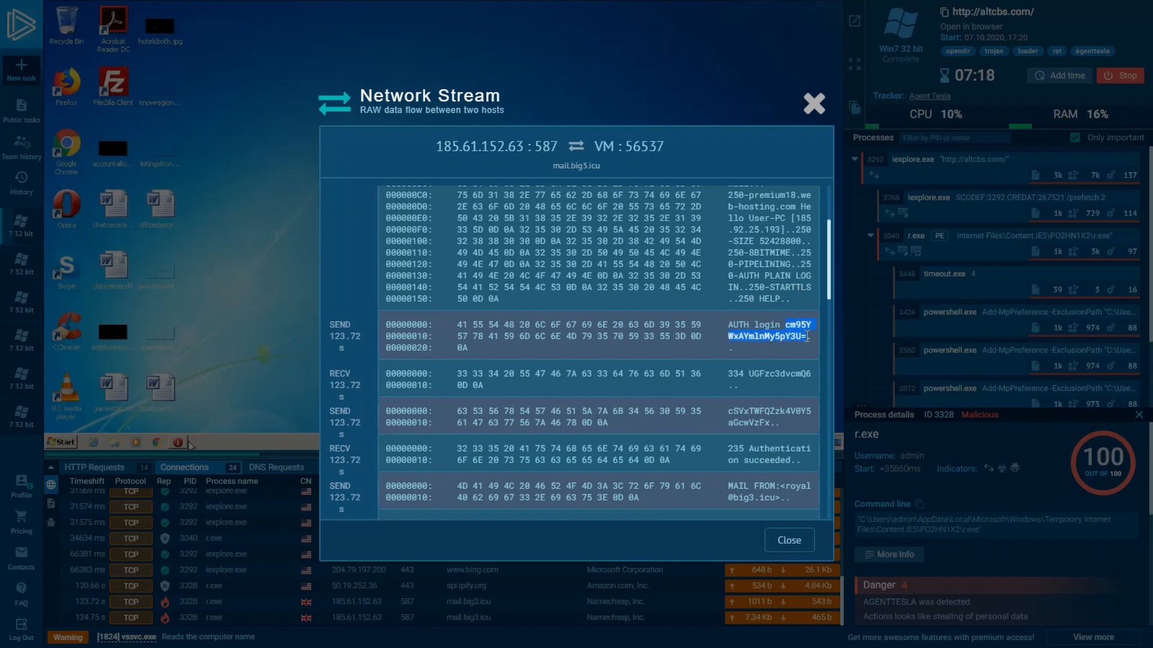
scroll("down", 3)
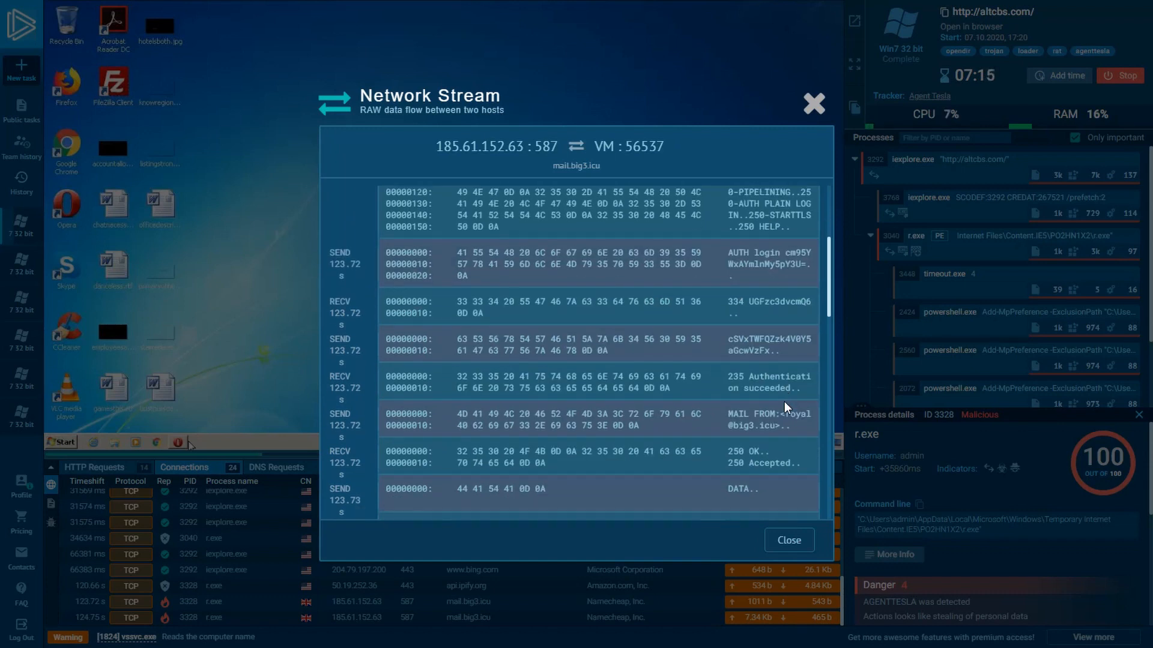
scroll("down", 3)
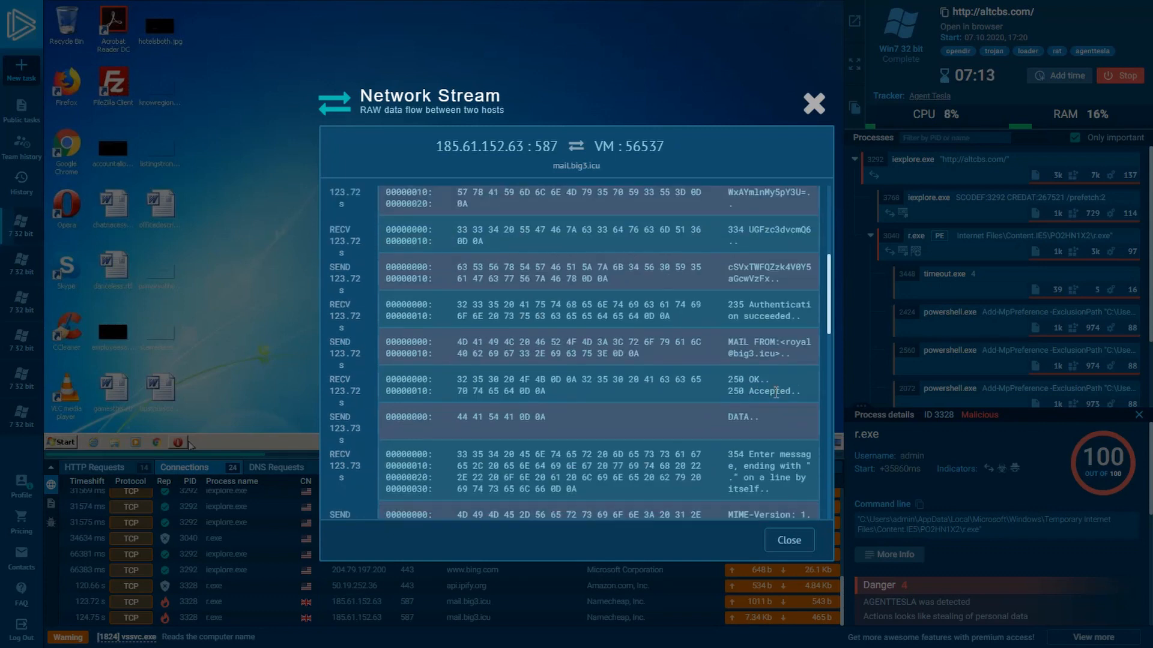
scroll("down", 3)
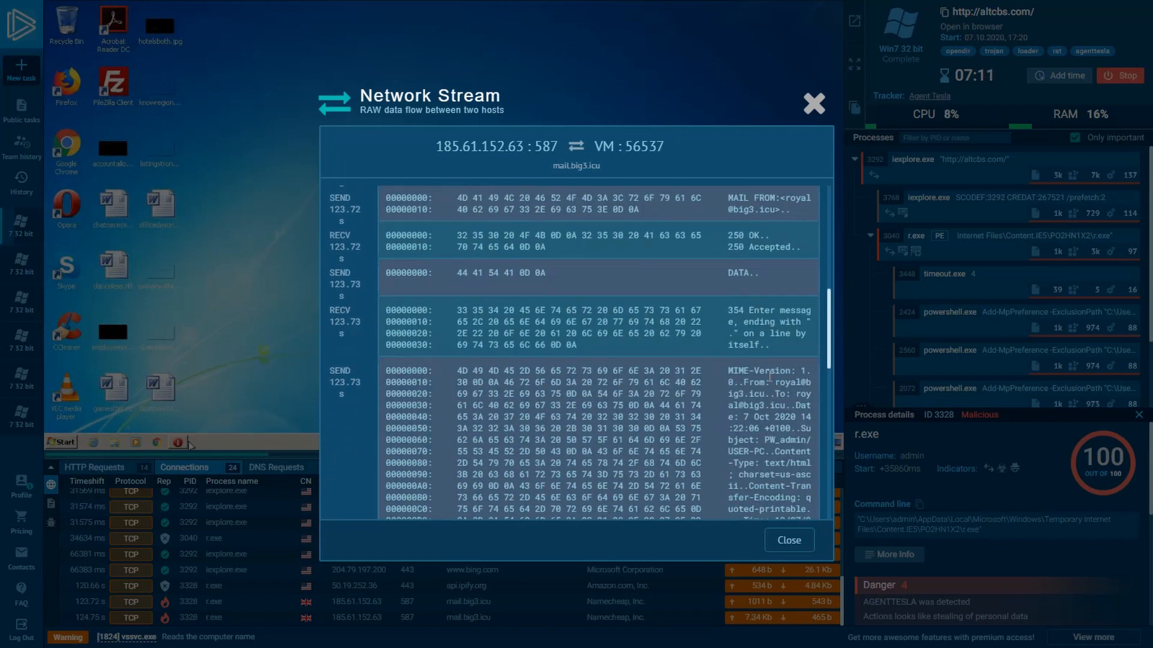
scroll("down", 3)
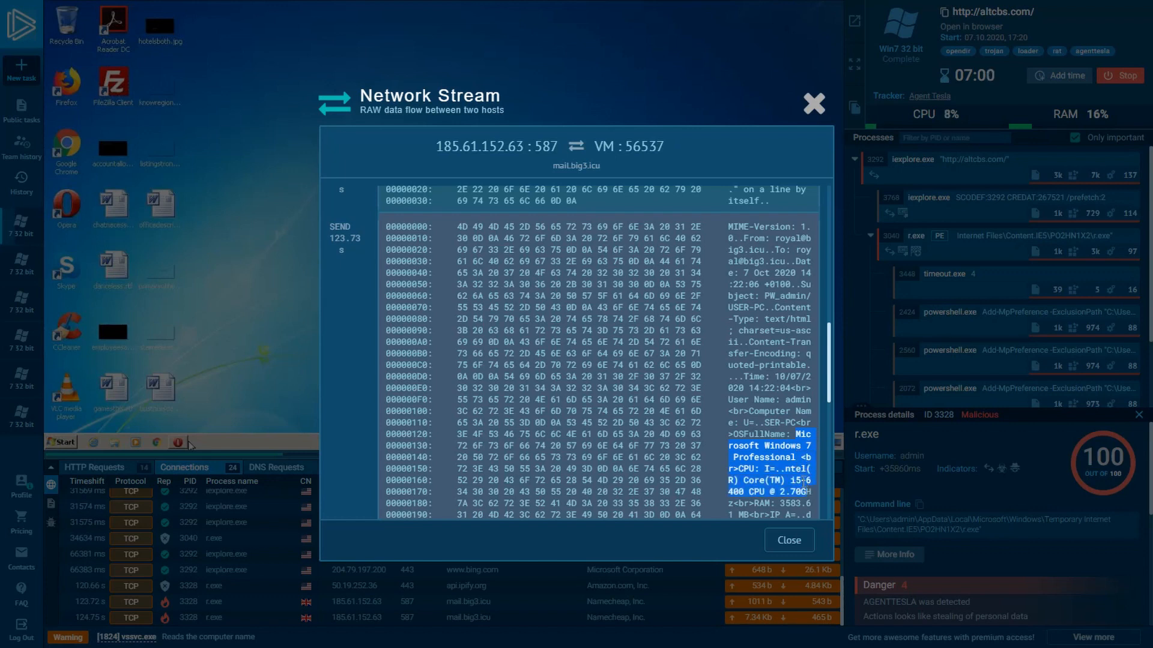
scroll("down", 3)
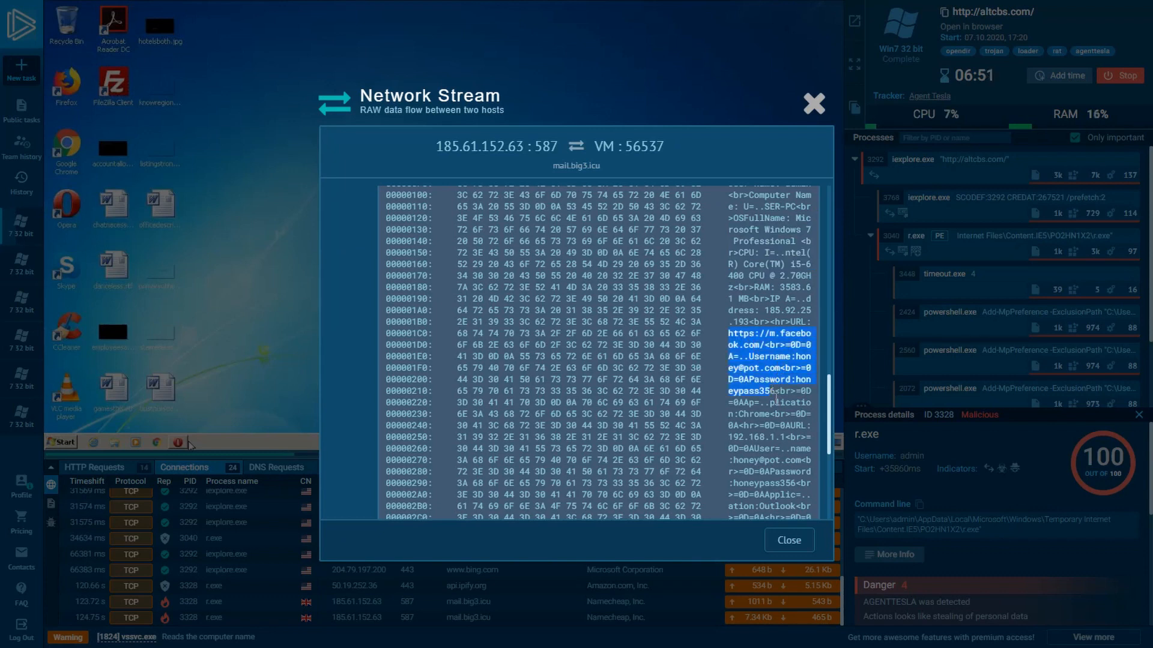
scroll("down", 3)
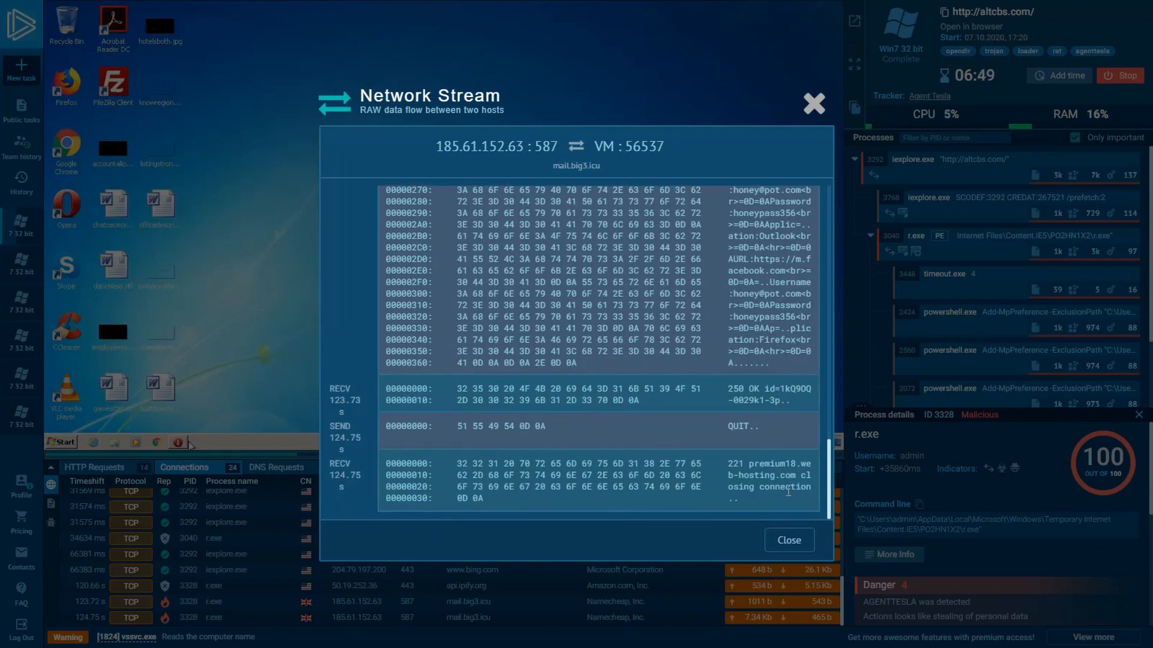
mouse_move(787, 539)
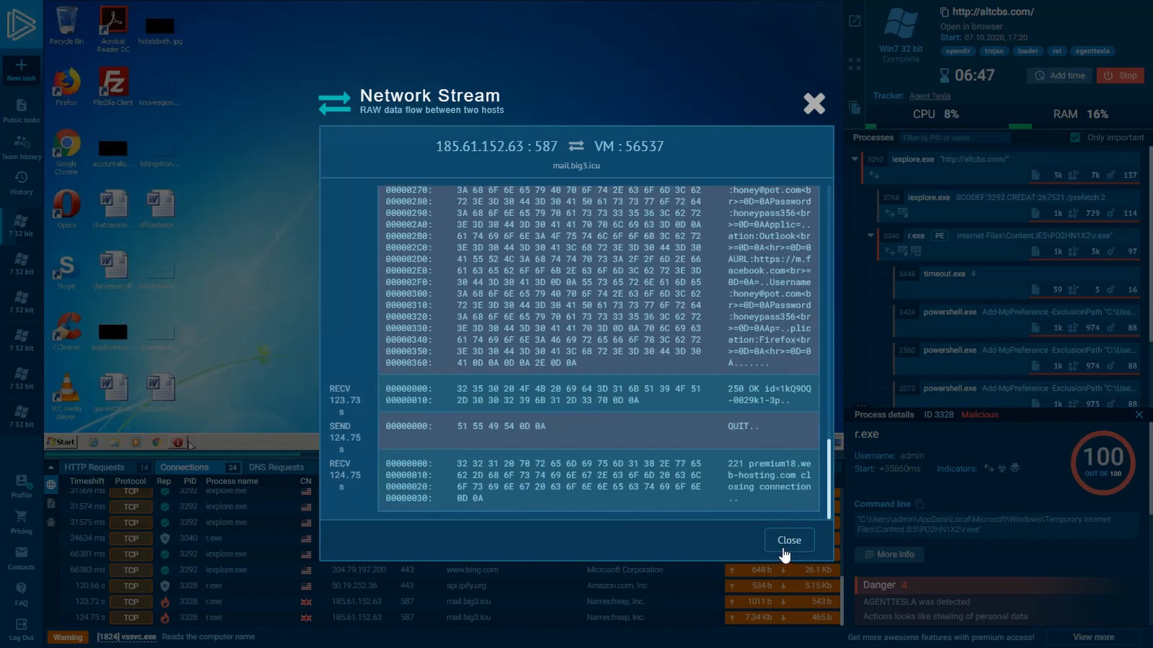
Step: Close the mail network stream and stop the task, leaving the finished malicious-activity report
left_click(788, 539)
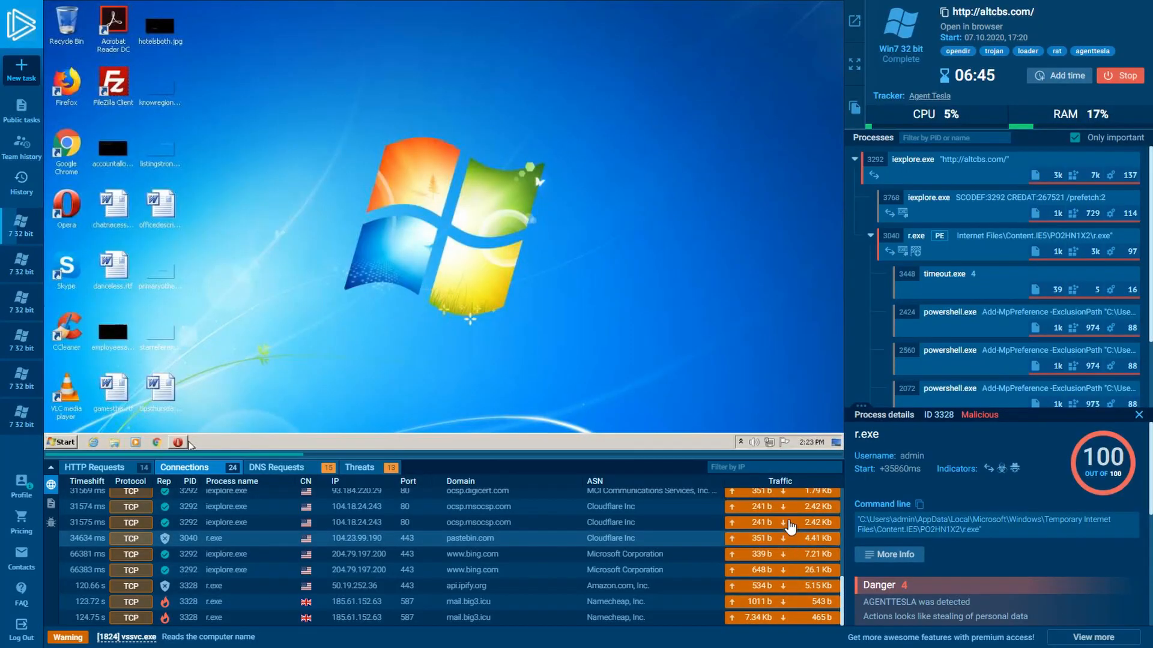
scroll("down", 3)
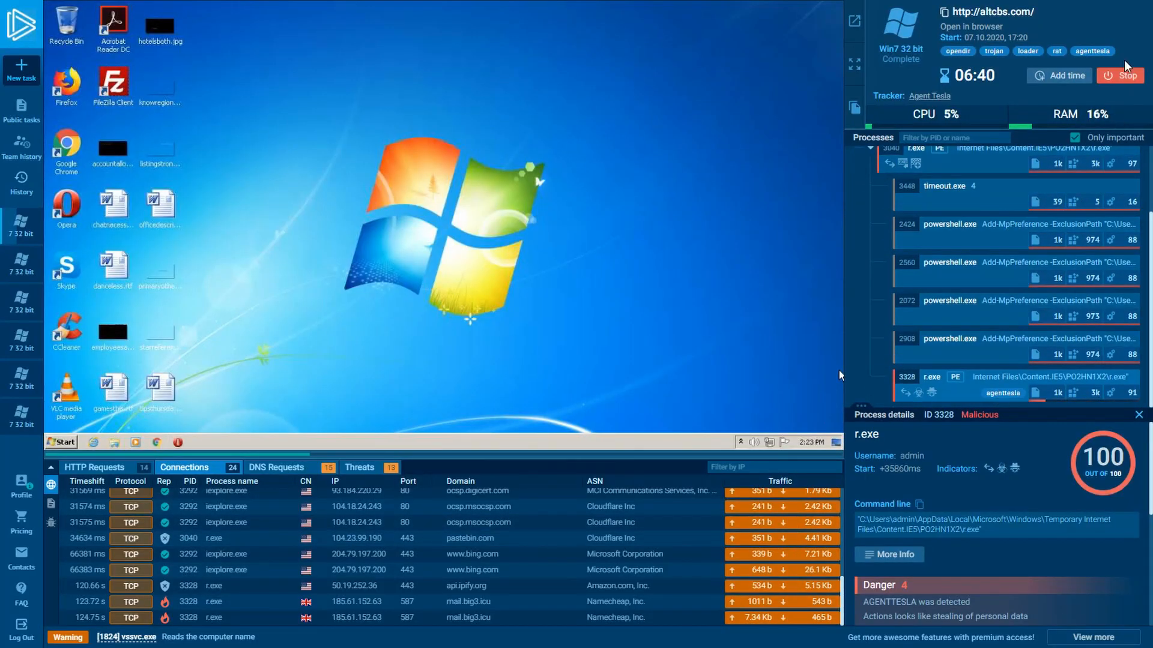
left_click(1118, 75)
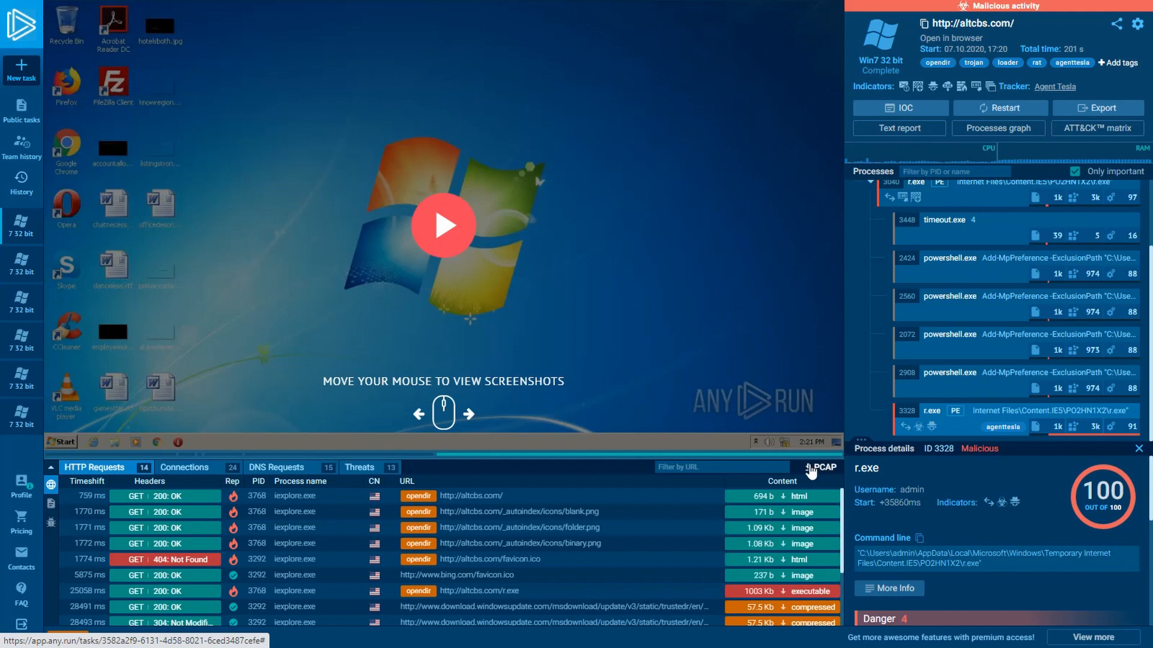
mouse_move(711, 326)
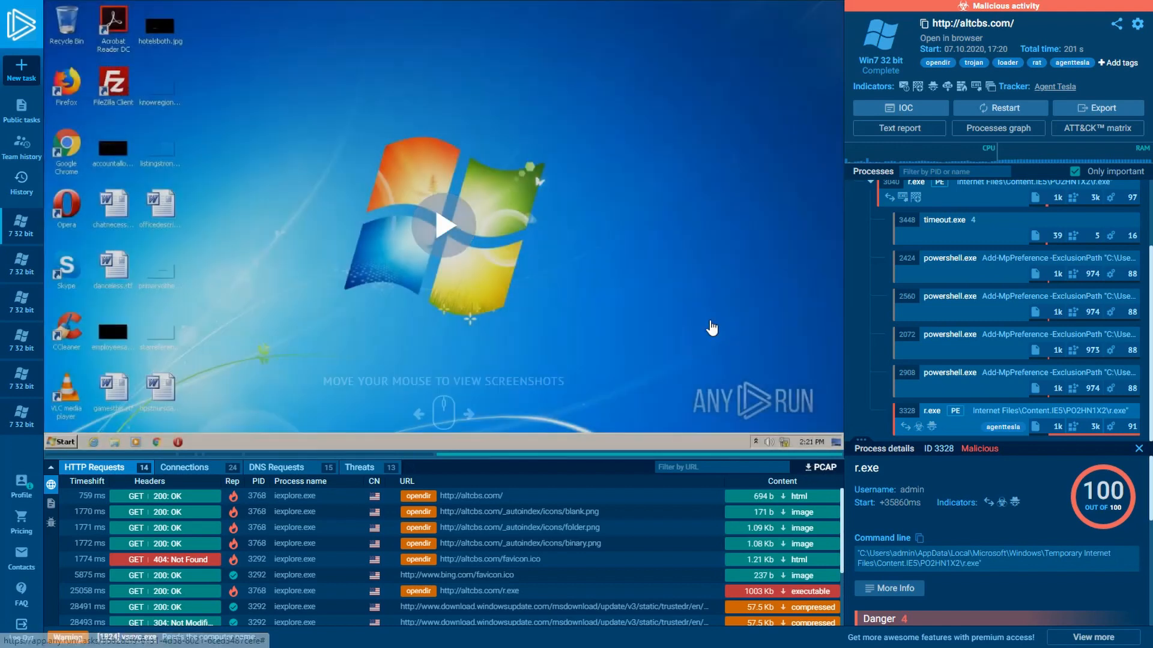
mouse_move(677, 309)
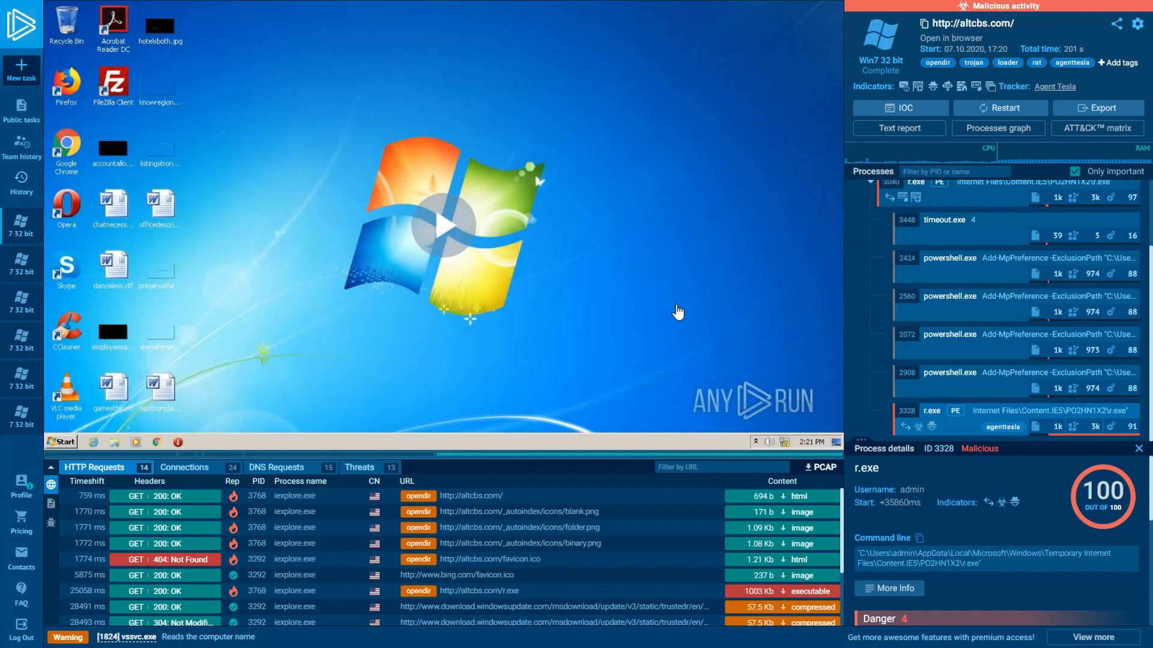